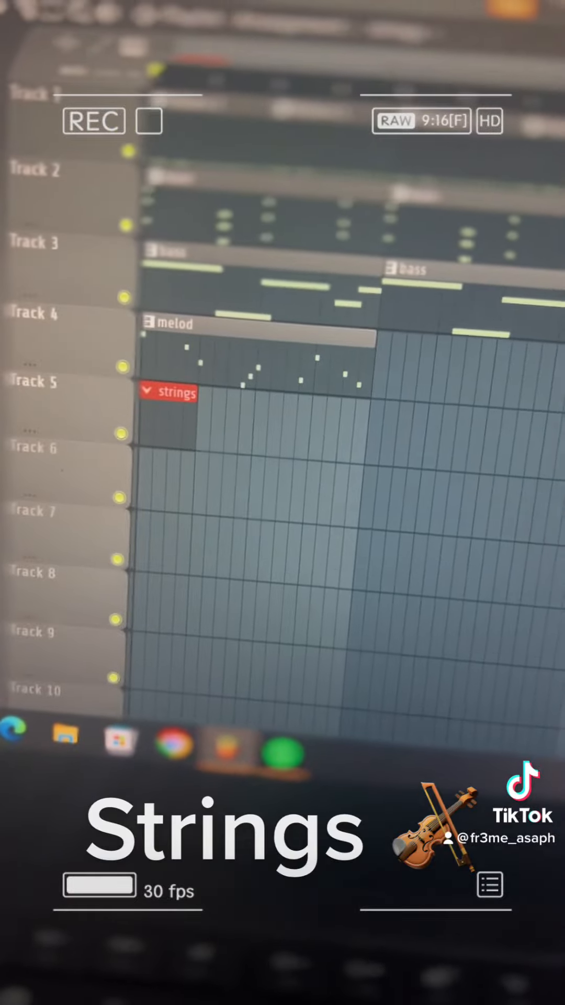
pyautogui.click(148, 121)
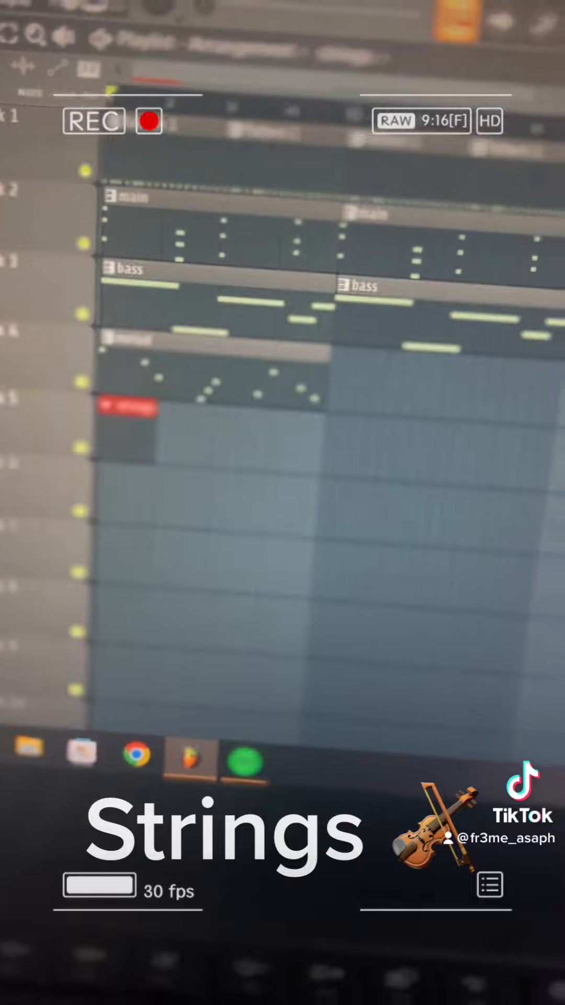